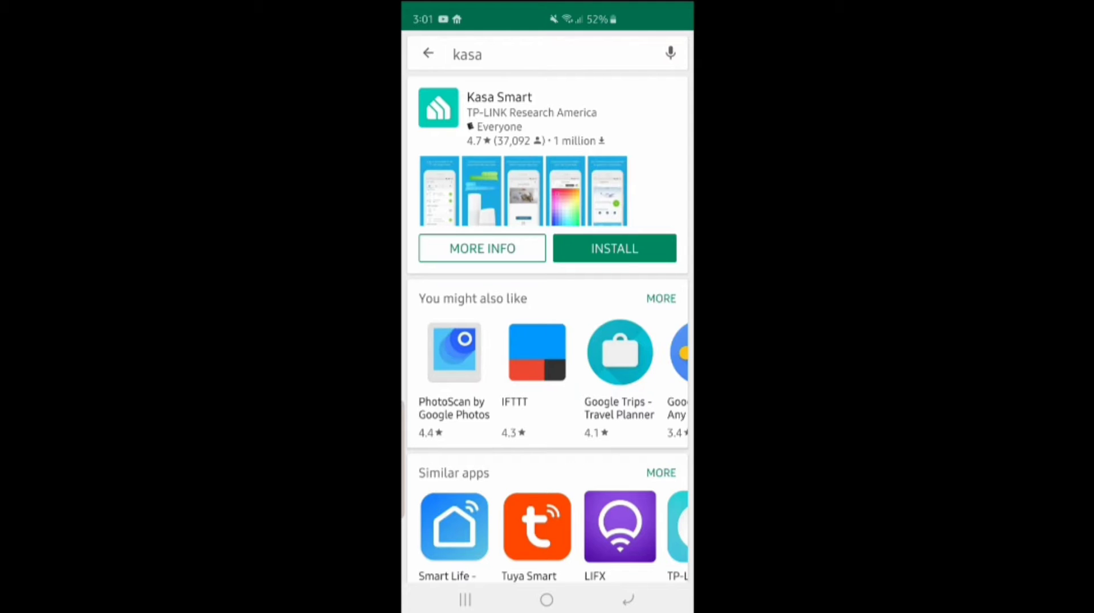
Install Kasa Smart by TP-LINK Research America from the 'kasa' Play Store results.
left_click(612, 249)
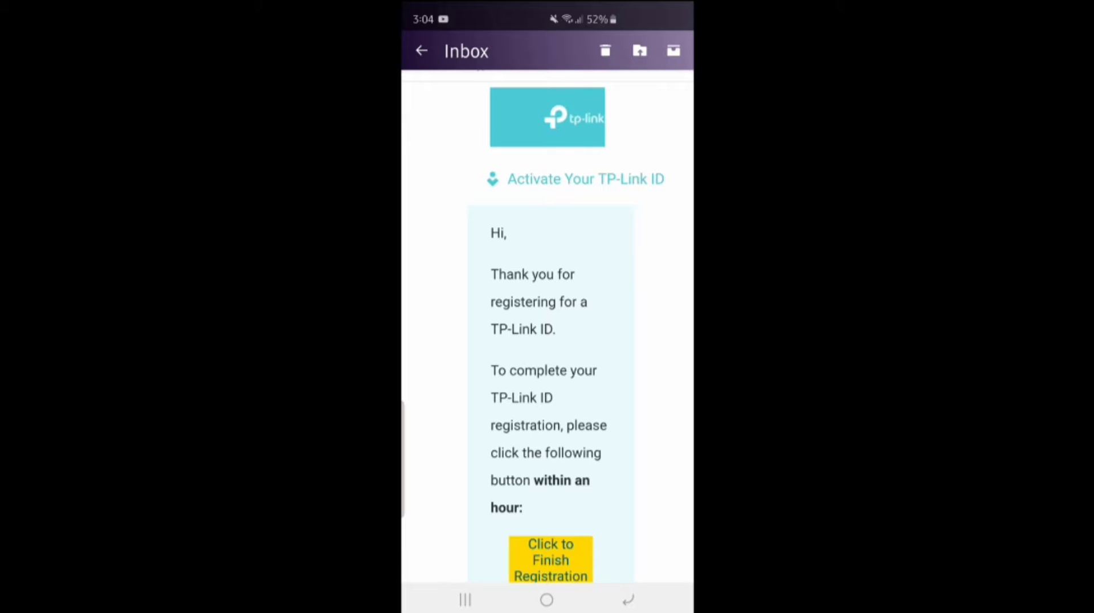
Finish TP-Link ID registration from the 'Activate Your TP-Link ID' email.
left_click(550, 559)
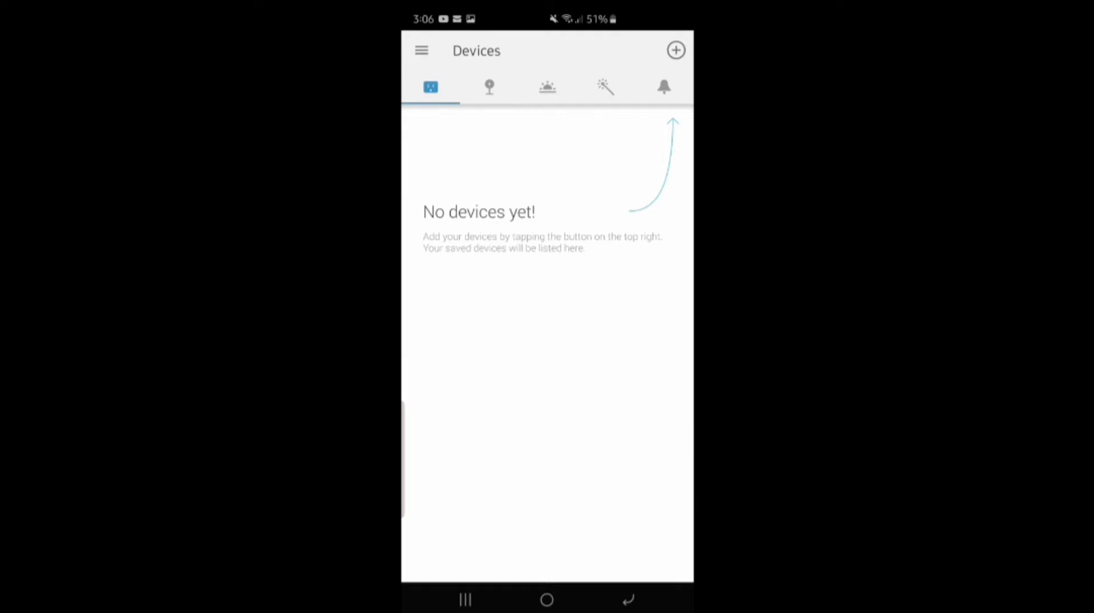
From the empty Devices screen, choose Add a Device under the + menu.
left_click(675, 50)
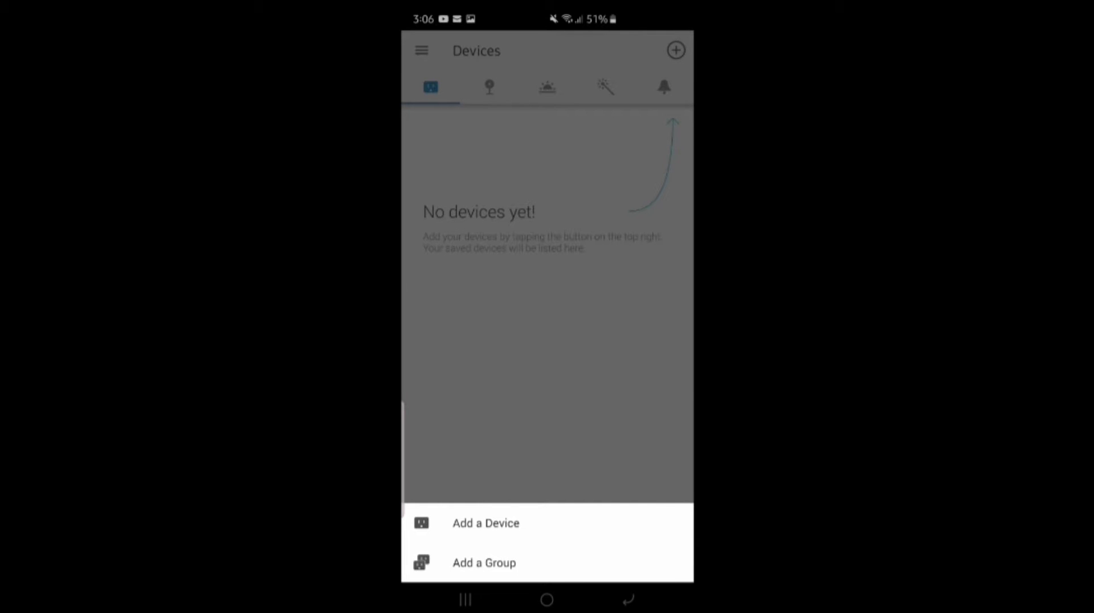
left_click(486, 523)
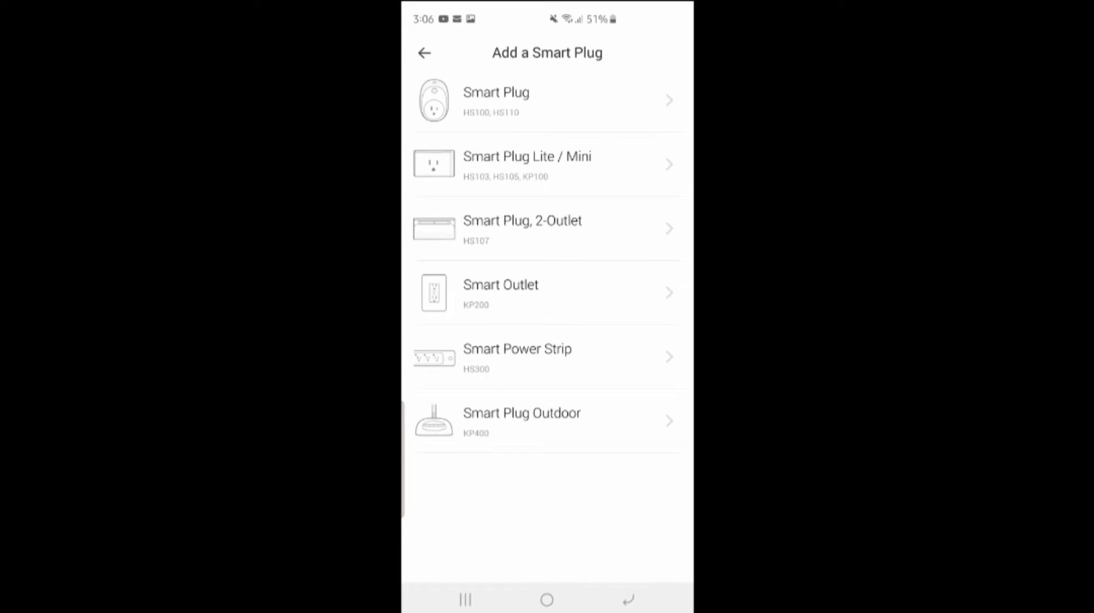
Pick the smart plug model, confirm it's powered and the light blinks orange and blue.
left_click(547, 100)
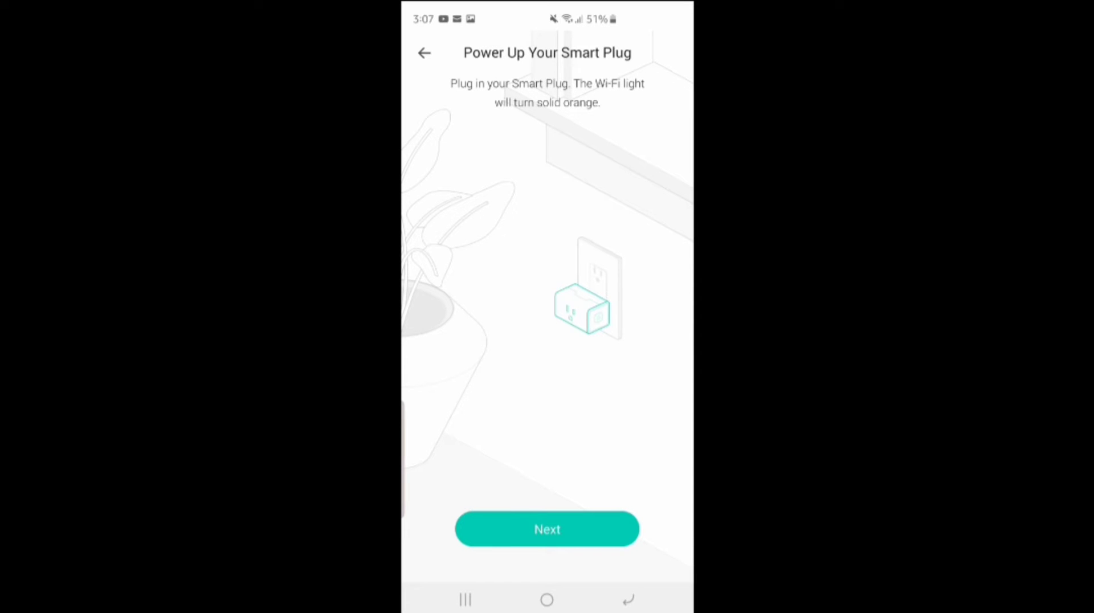
left_click(547, 529)
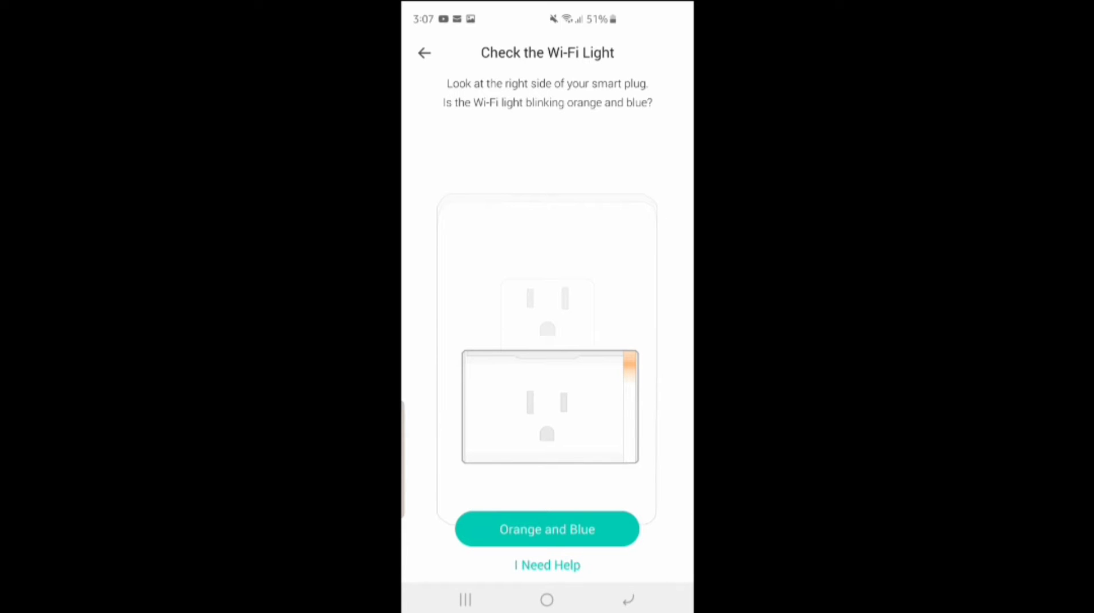
left_click(547, 528)
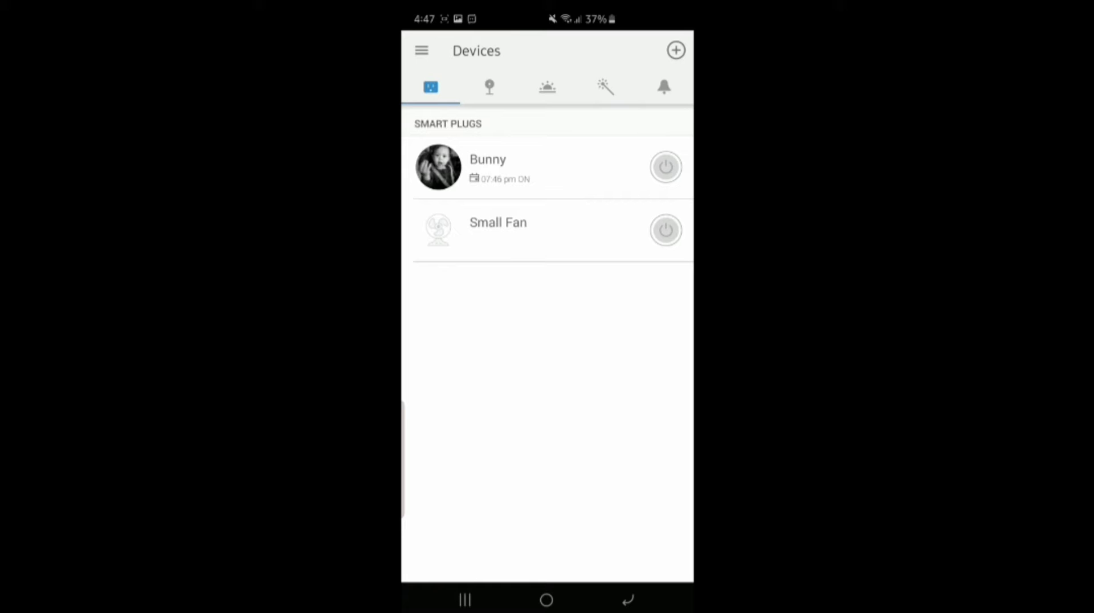
left_click(665, 167)
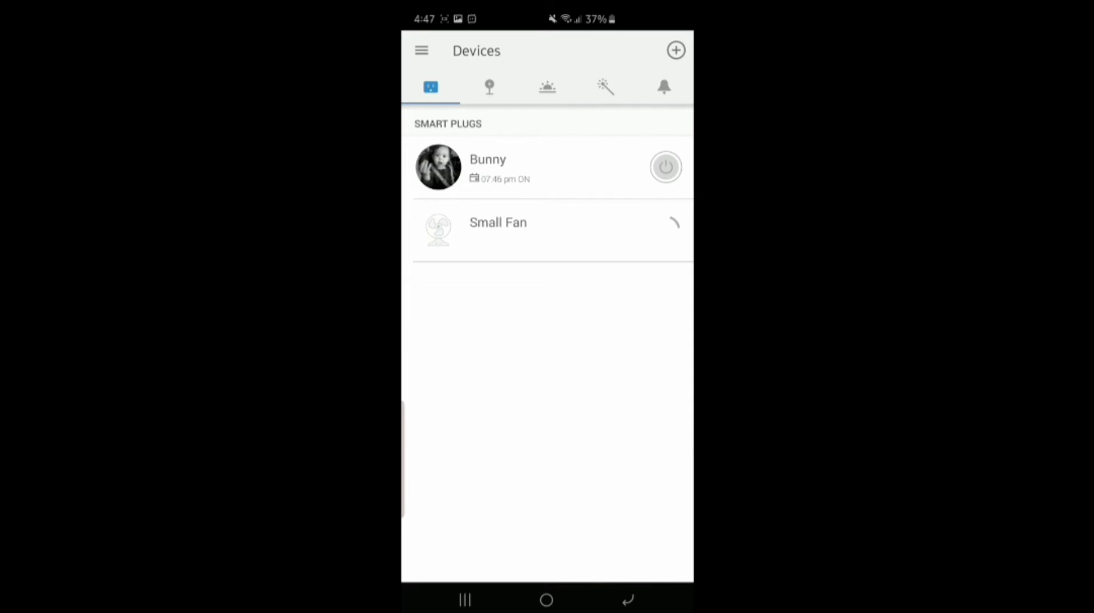
left_click(665, 230)
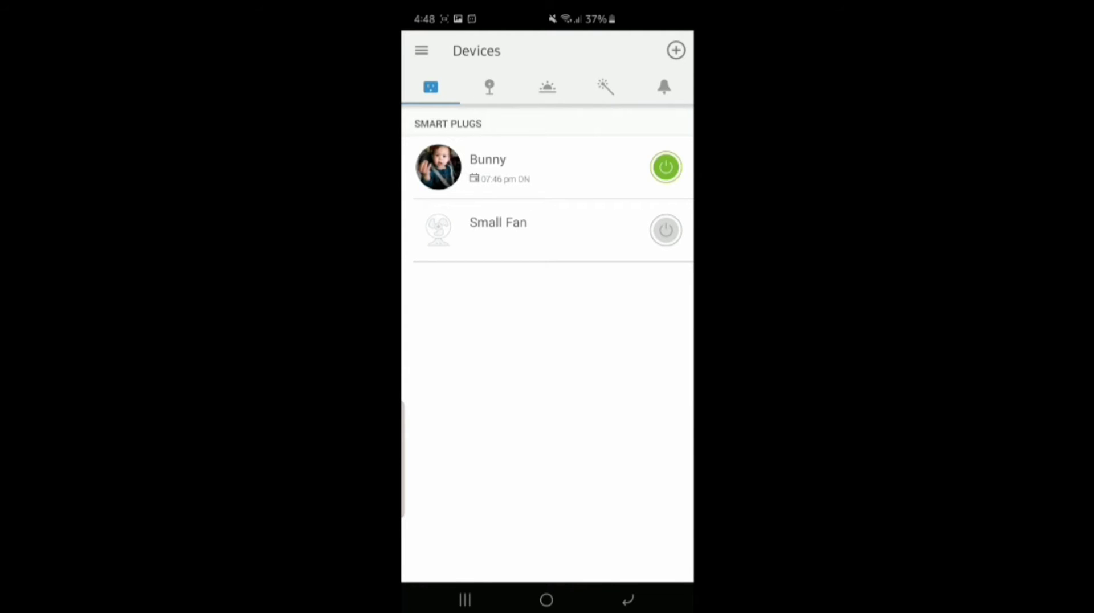
left_click(664, 167)
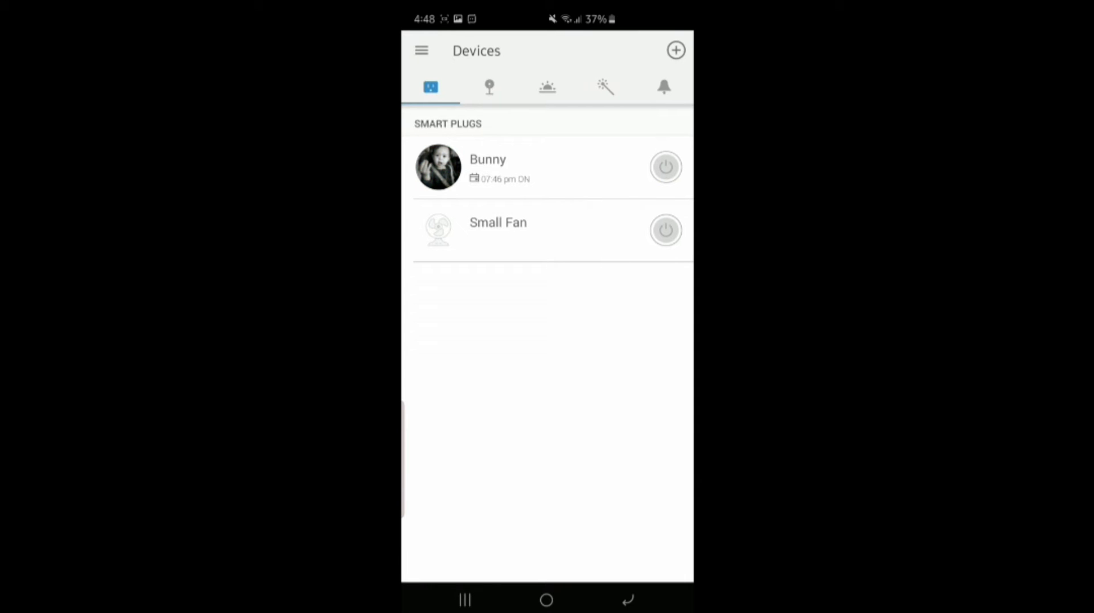